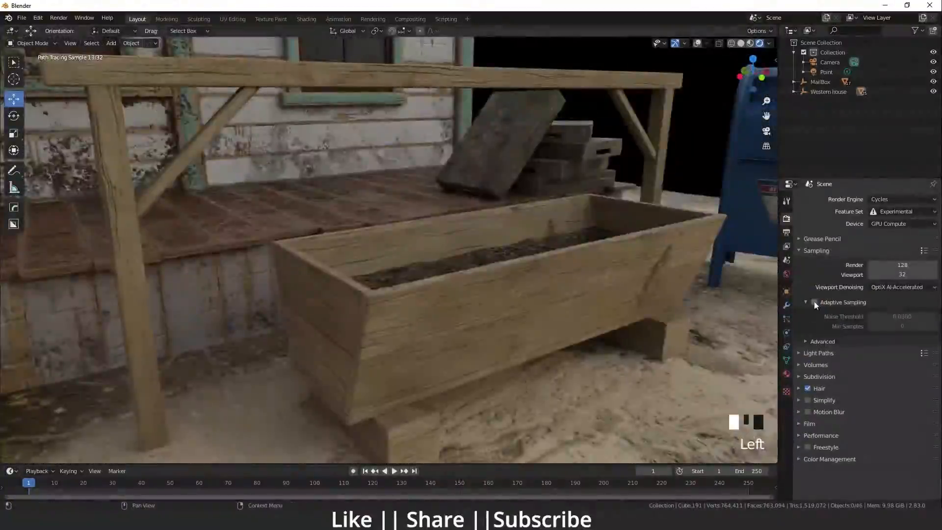
- Turn on adaptive sampling and scroll the render settings to reach the engine choice
{"action": "left_click", "coordinate": [807, 302]}
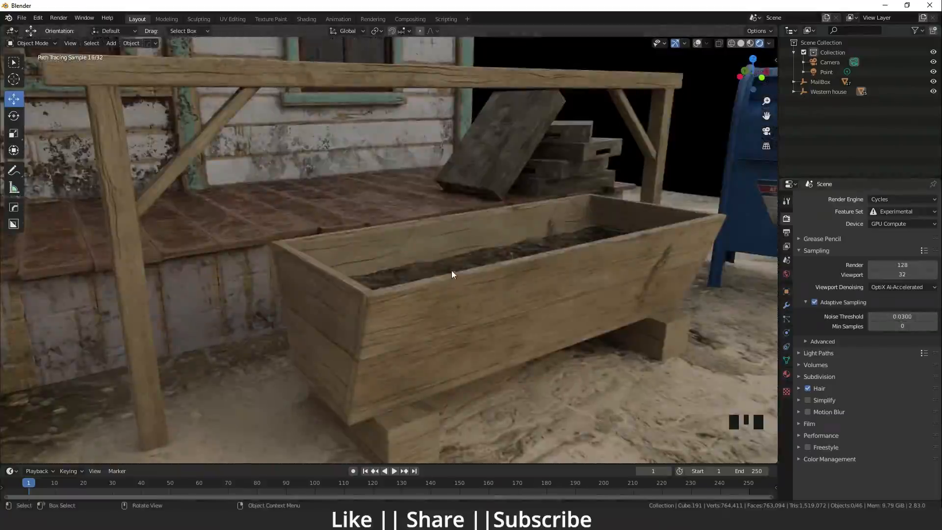
{"action": "scroll", "scroll_direction": "down", "scroll_amount": 3}
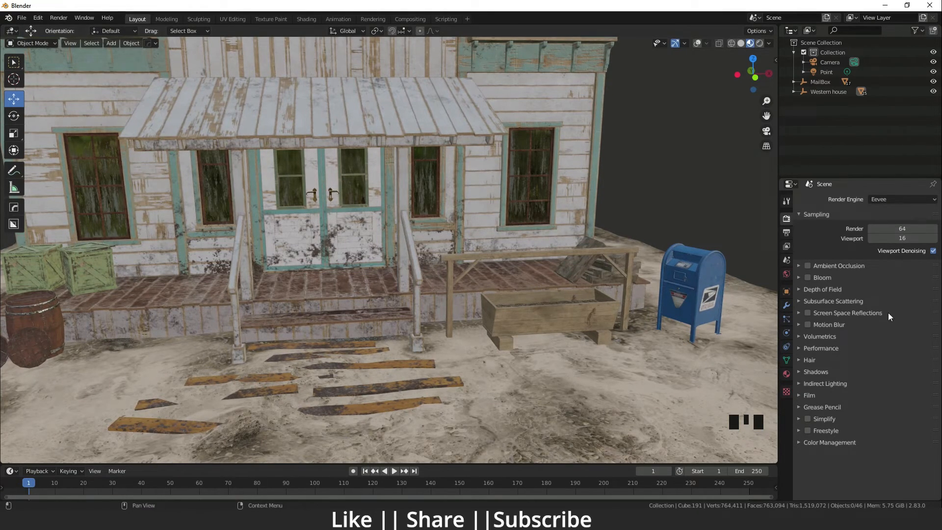
- Switch the render engine to Cycles and set the viewport to live Rendered shading
{"action": "left_click", "coordinate": [900, 199]}
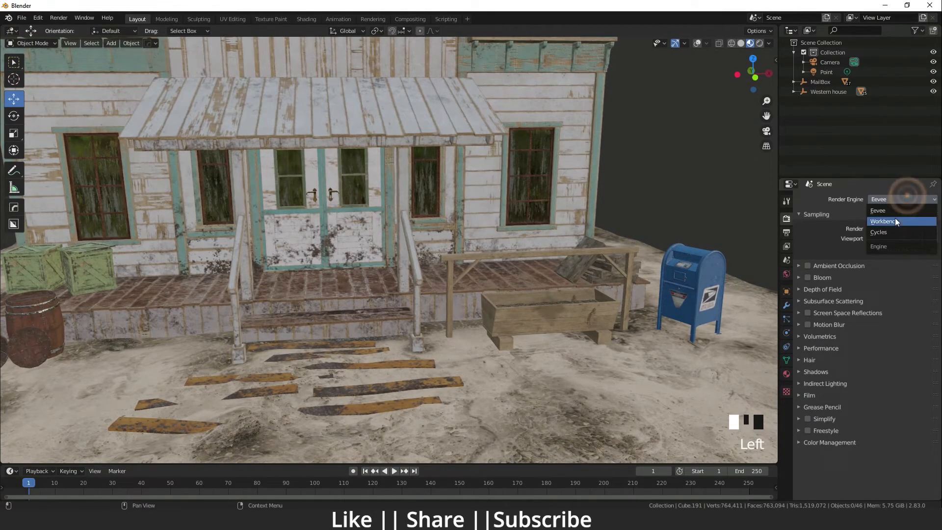
{"action": "left_click", "coordinate": [877, 232]}
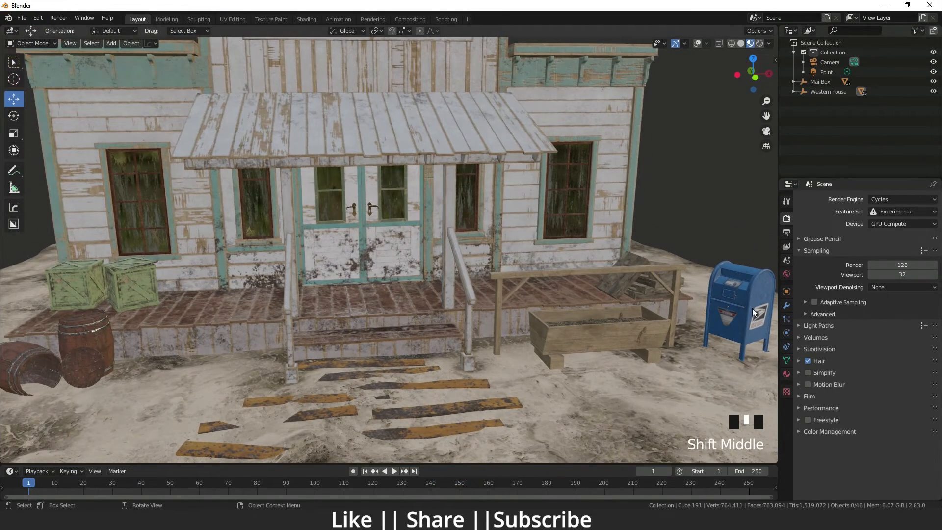
{"action": "left_click", "coordinate": [900, 224]}
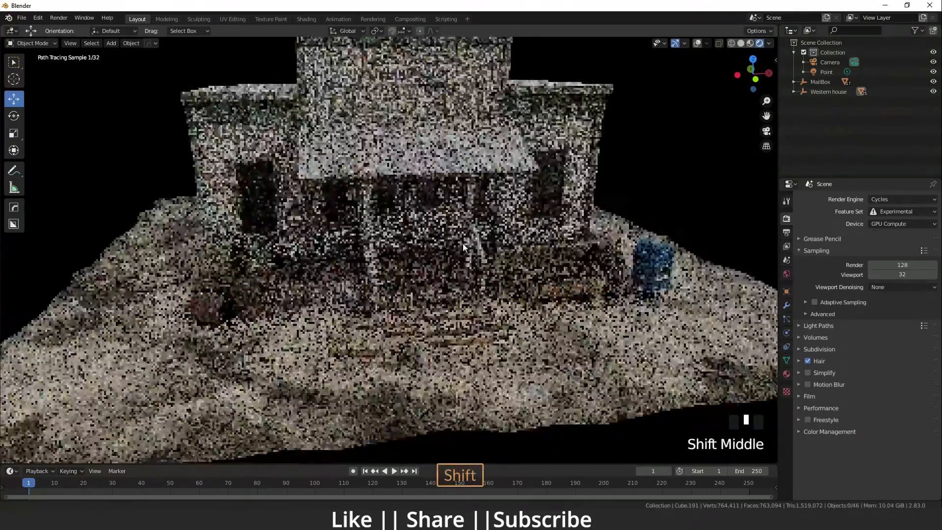
{"action": "scroll", "scroll_direction": "down", "scroll_amount": 3}
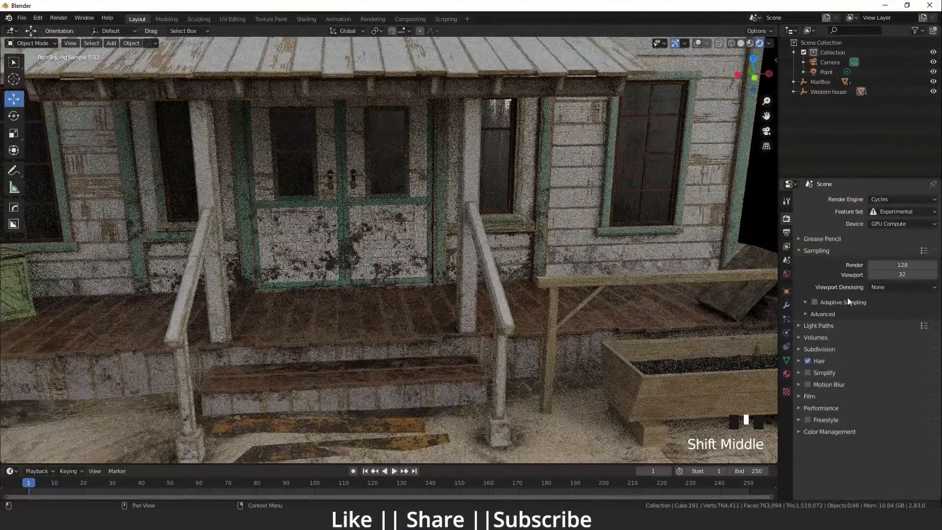
- Set viewport denoising to OptiX AI-Accelerated and inspect the clean porch and planter preview
{"action": "left_click", "coordinate": [901, 286]}
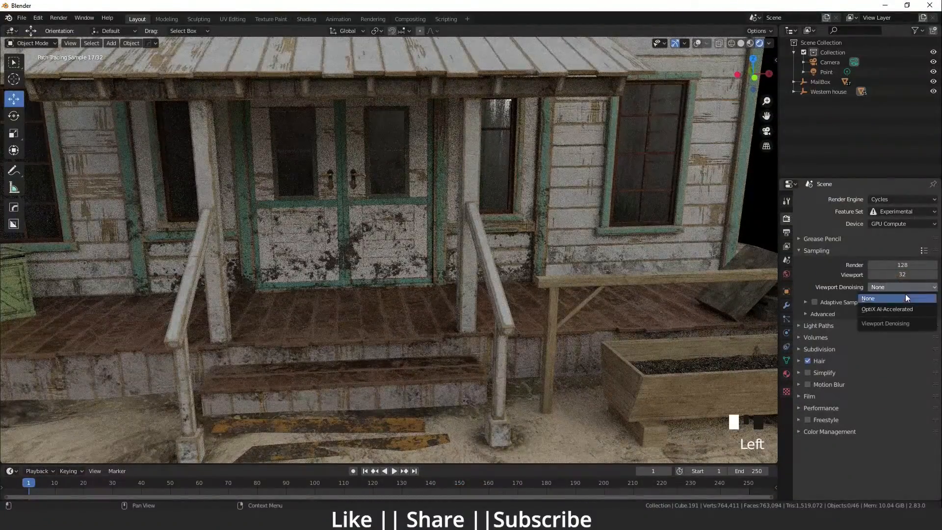
{"action": "mouse_move", "coordinate": [894, 309]}
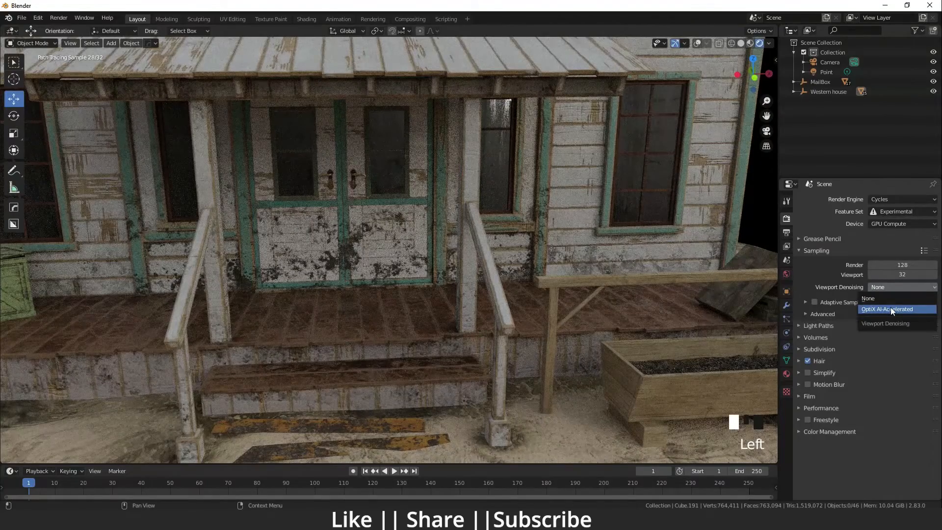
{"action": "left_click", "coordinate": [888, 309]}
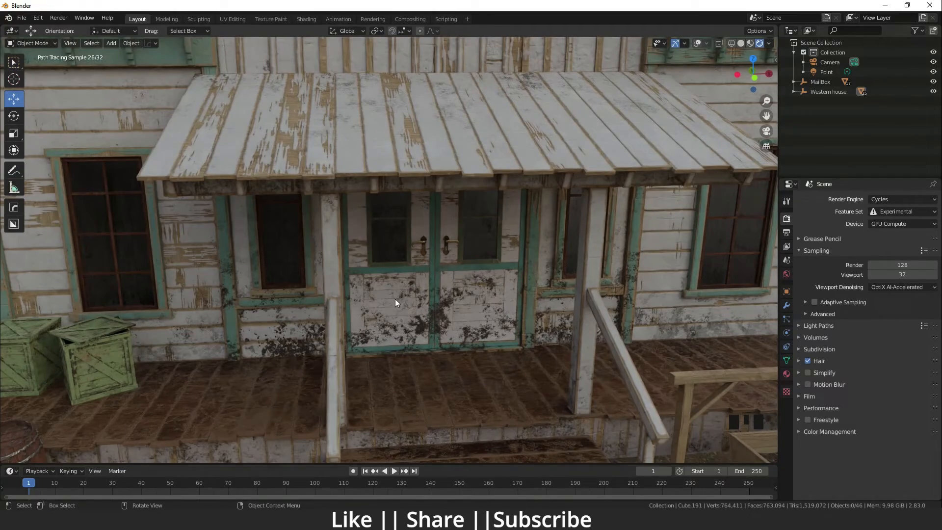
{"action": "scroll", "scroll_direction": "down", "scroll_amount": 3}
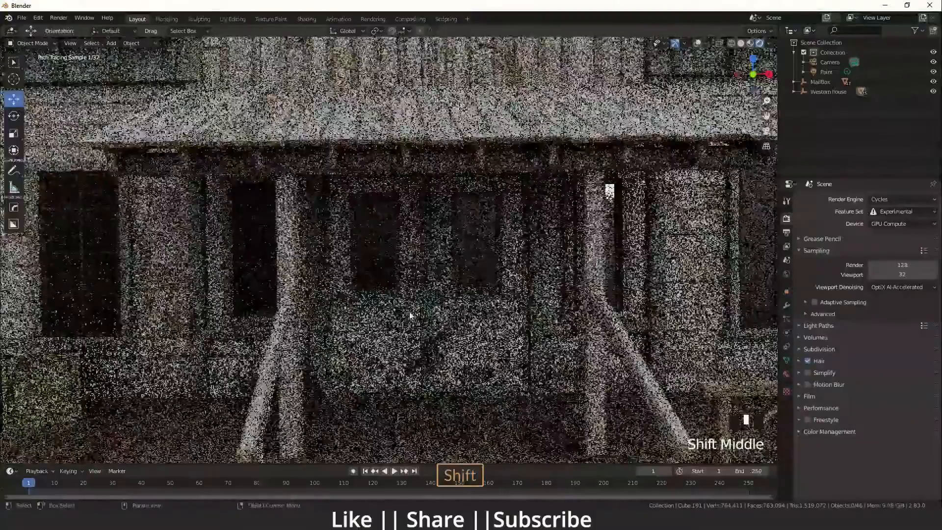
{"action": "scroll", "scroll_direction": "up", "scroll_amount": 3}
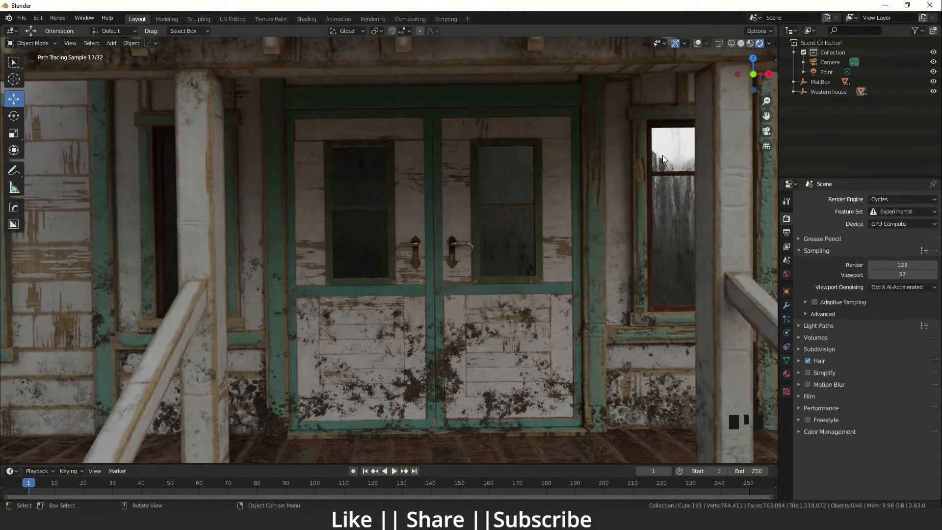
{"action": "key", "text": "shift"}
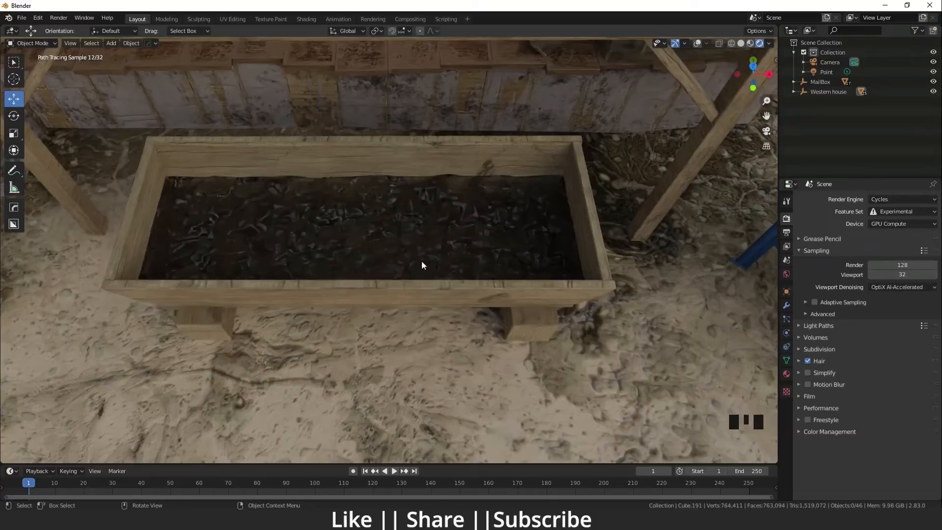
{"action": "middle_click", "coordinate": [408, 300]}
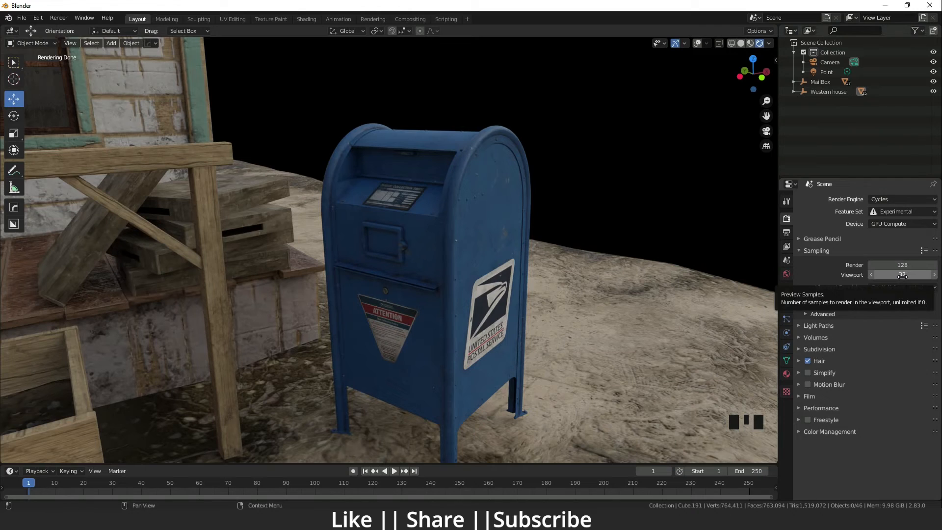
{"action": "left_click", "coordinate": [901, 275]}
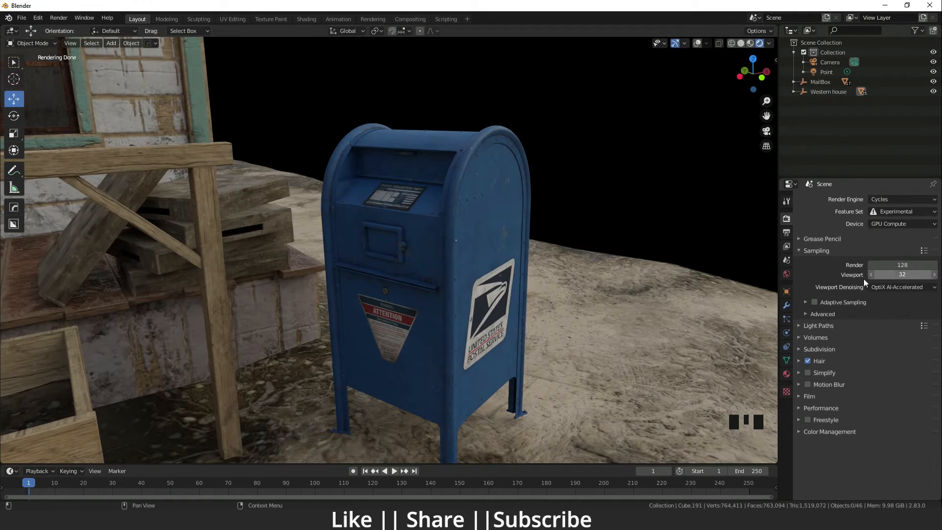
{"action": "mouse_move", "coordinate": [904, 275]}
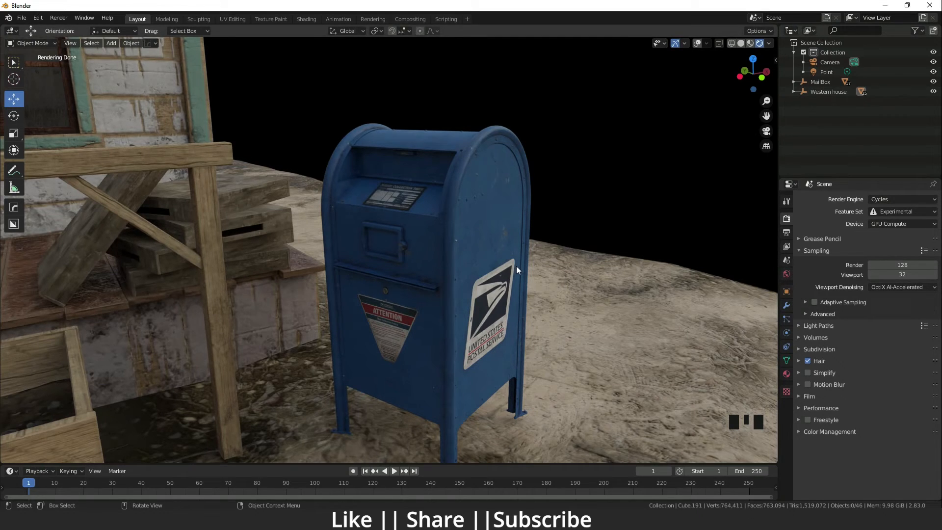
{"action": "mouse_move", "coordinate": [489, 338]}
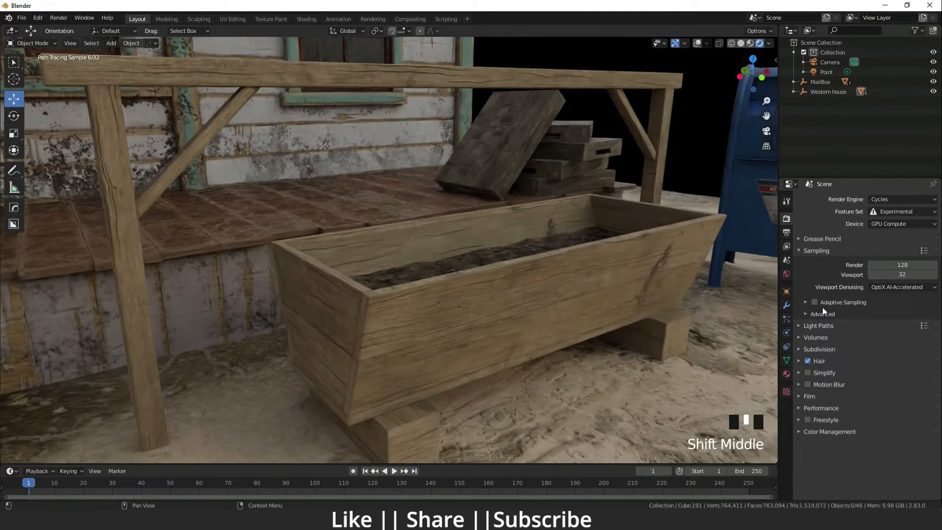
- Enable adaptive sampling with a 0.0300 noise threshold and zoom out to the full store
{"action": "left_click", "coordinate": [814, 302]}
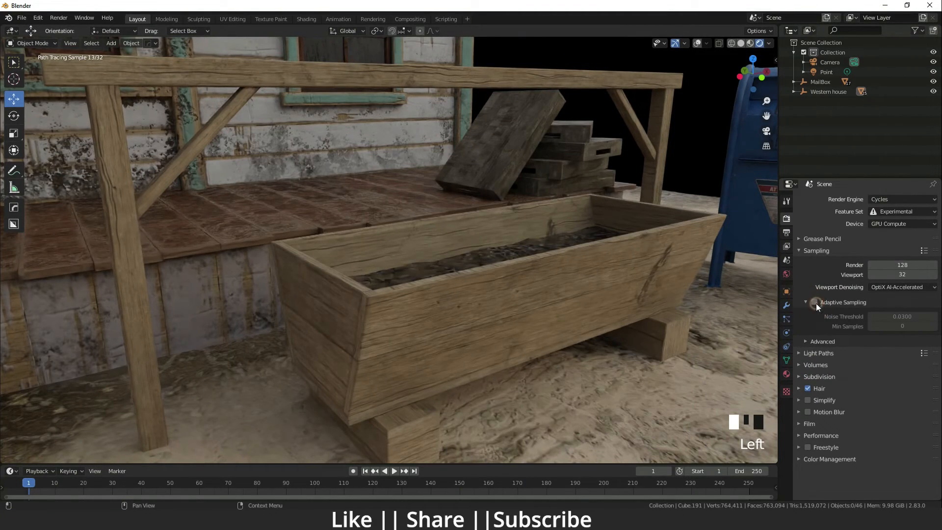
{"action": "left_click", "coordinate": [814, 302]}
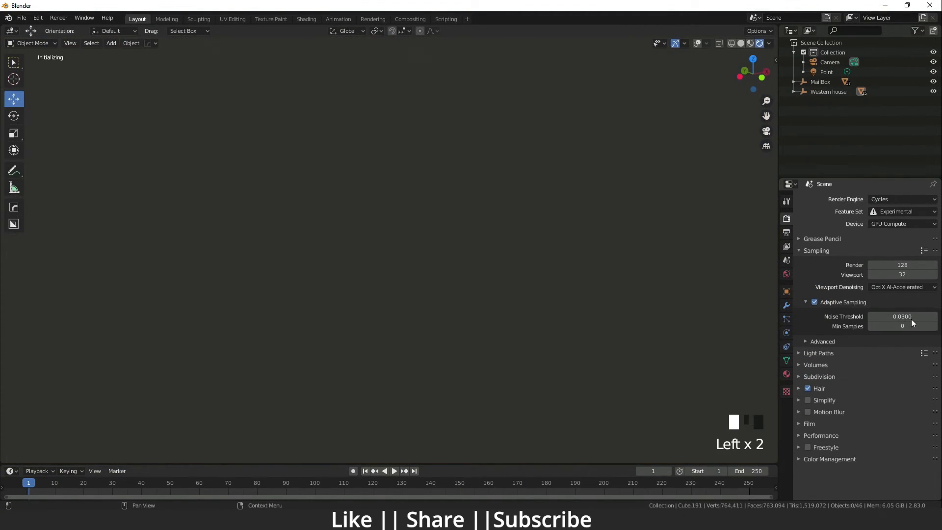
{"action": "mouse_move", "coordinate": [910, 334]}
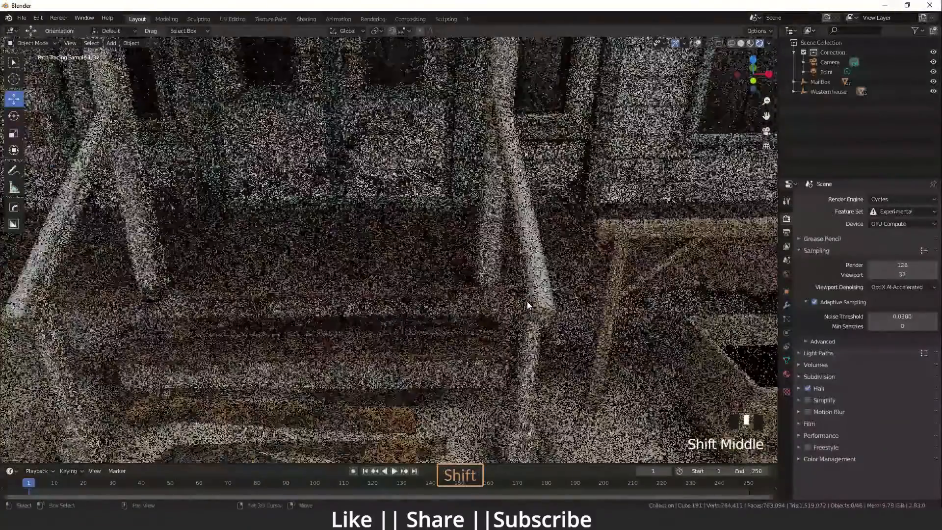
{"action": "scroll", "scroll_direction": "down", "scroll_amount": 3}
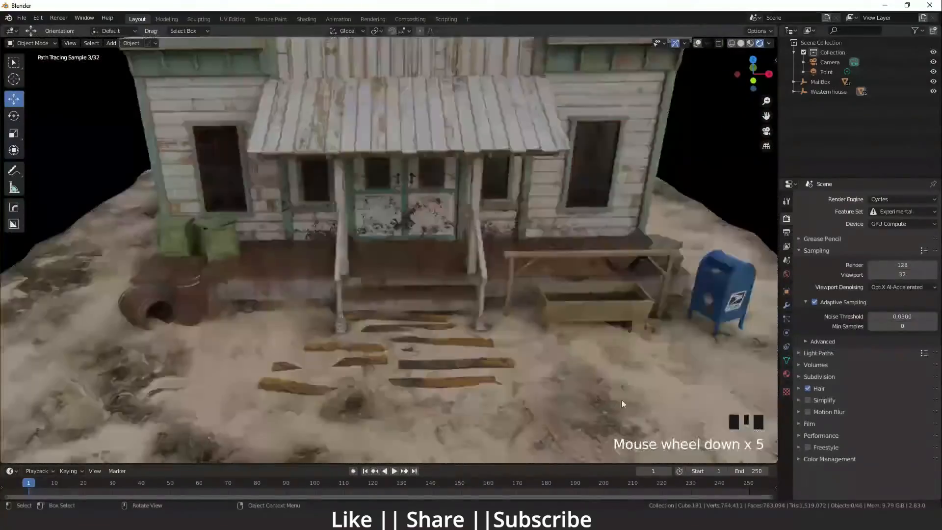
{"action": "scroll", "scroll_direction": "down", "scroll_amount": 3}
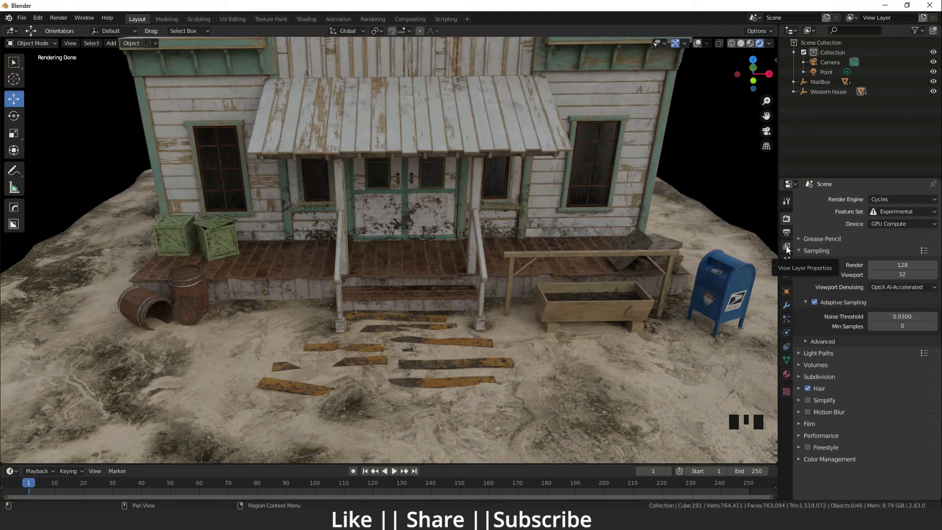
- Enable view-layer OptiX denoising with Color + Albedo + Normal input passes
{"action": "scroll", "scroll_direction": "down", "scroll_amount": 3}
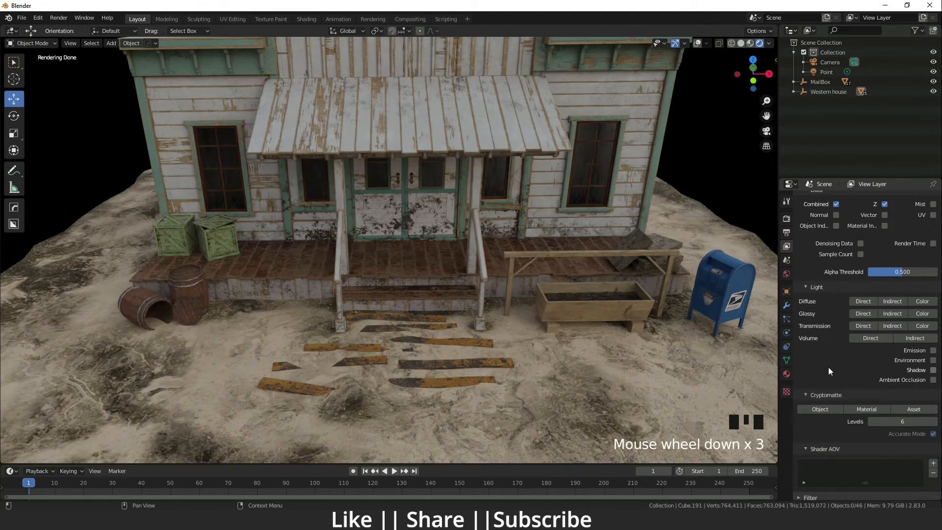
{"action": "scroll", "scroll_direction": "down", "scroll_amount": 3}
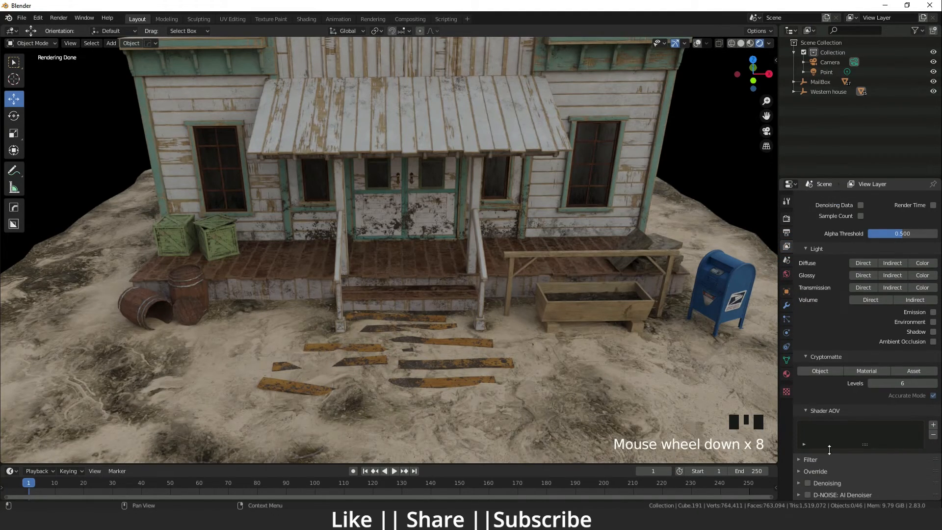
{"action": "left_click", "coordinate": [806, 483]}
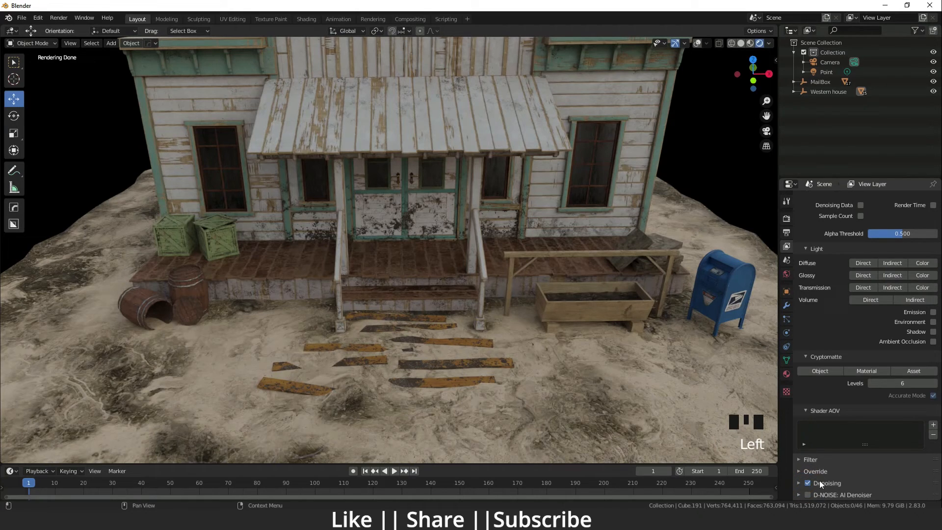
{"action": "scroll", "scroll_direction": "down", "scroll_amount": 3}
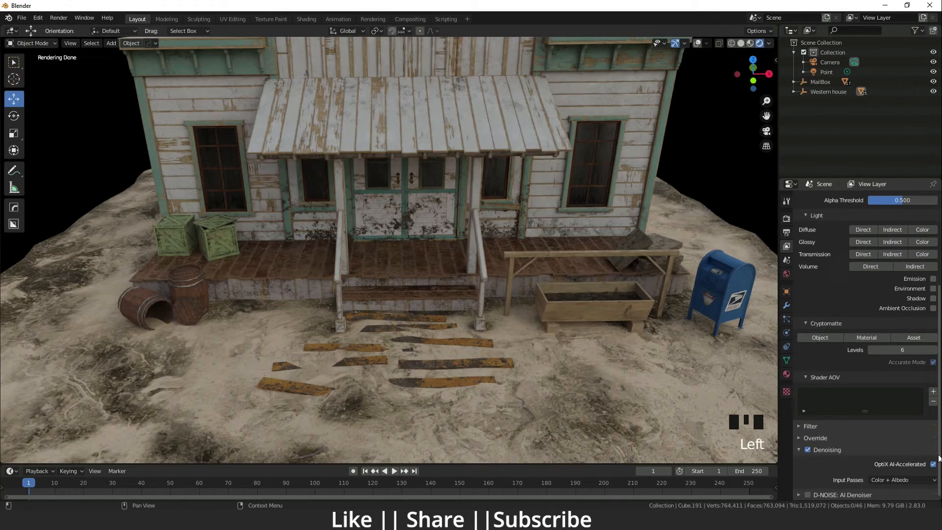
{"action": "left_click", "coordinate": [891, 480]}
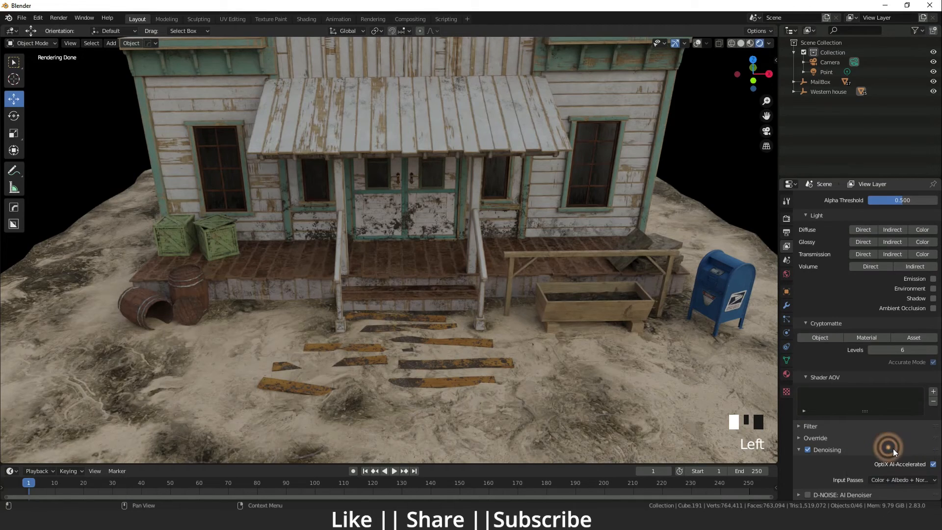
{"action": "scroll", "scroll_direction": "up", "scroll_amount": 3}
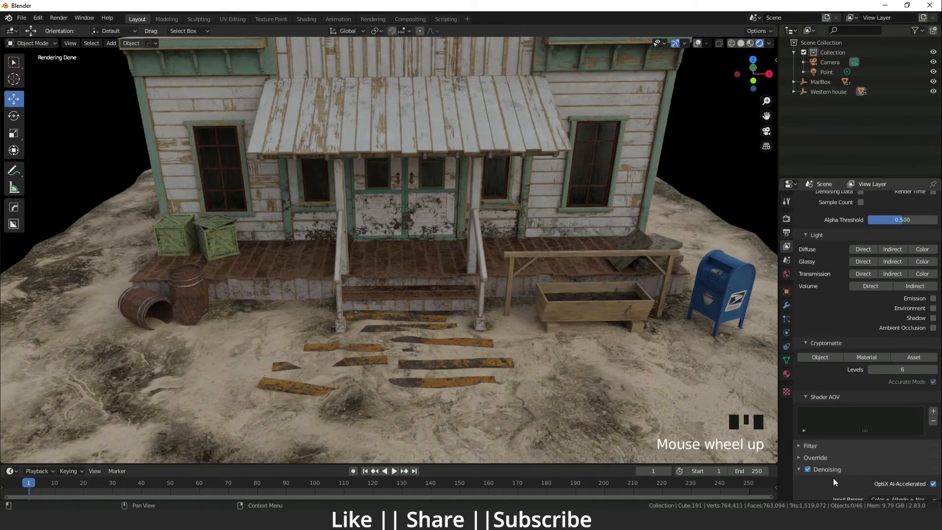
{"action": "scroll", "scroll_direction": "down", "scroll_amount": 3}
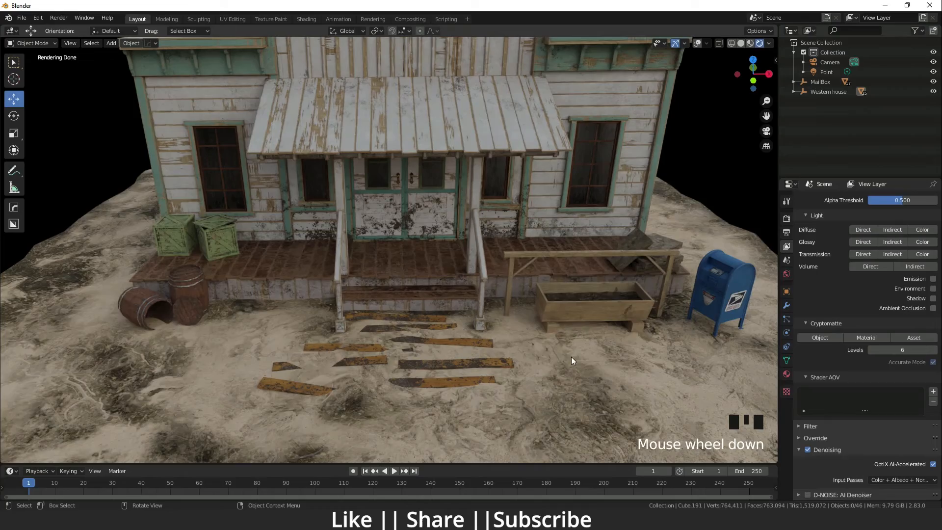
{"action": "key", "text": "Tab"}
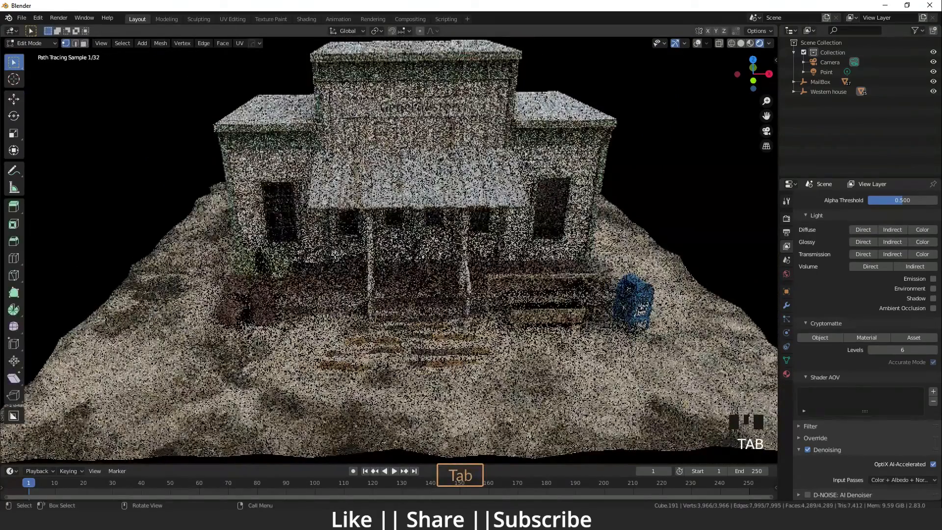
- Return to Object Mode before rendering the store from the camera
{"action": "key", "text": "Tab"}
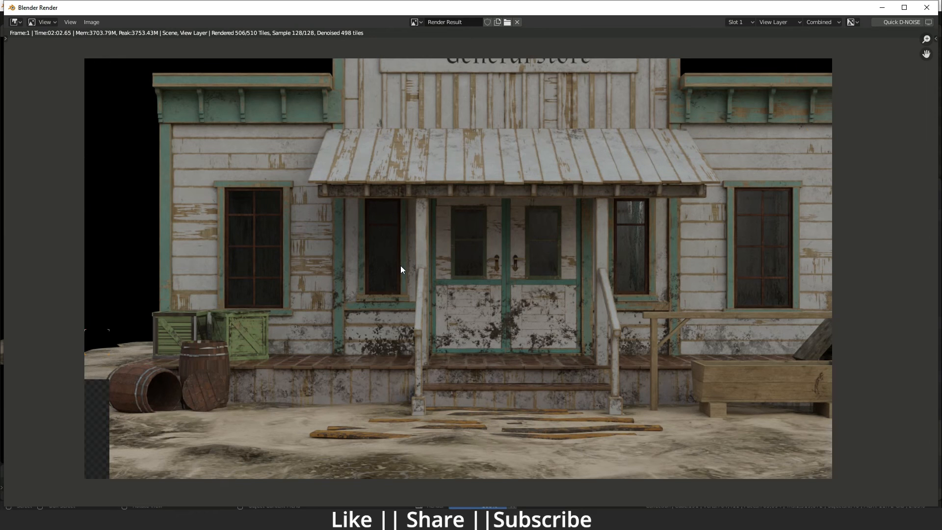
- View the Composite render result up close, then start opening the Edit menu
{"action": "left_click", "coordinate": [821, 22]}
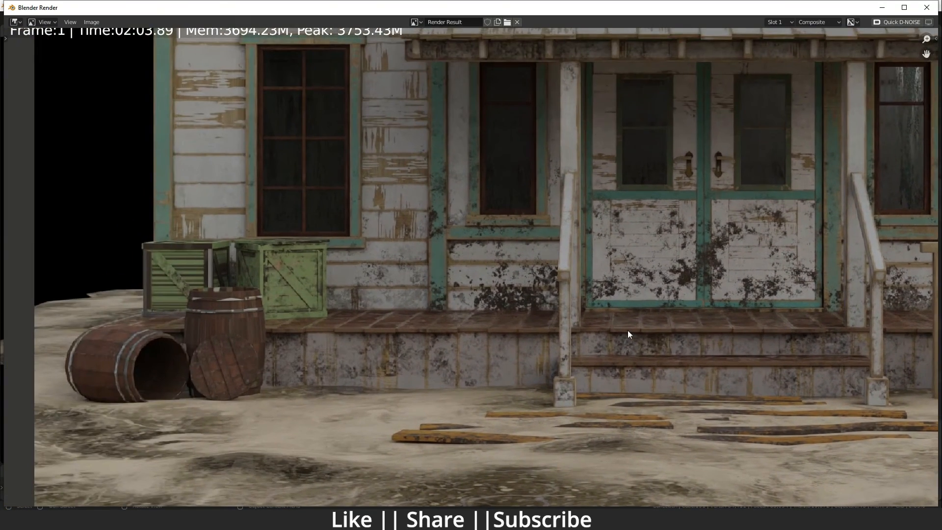
{"action": "scroll", "scroll_direction": "down", "scroll_amount": 3}
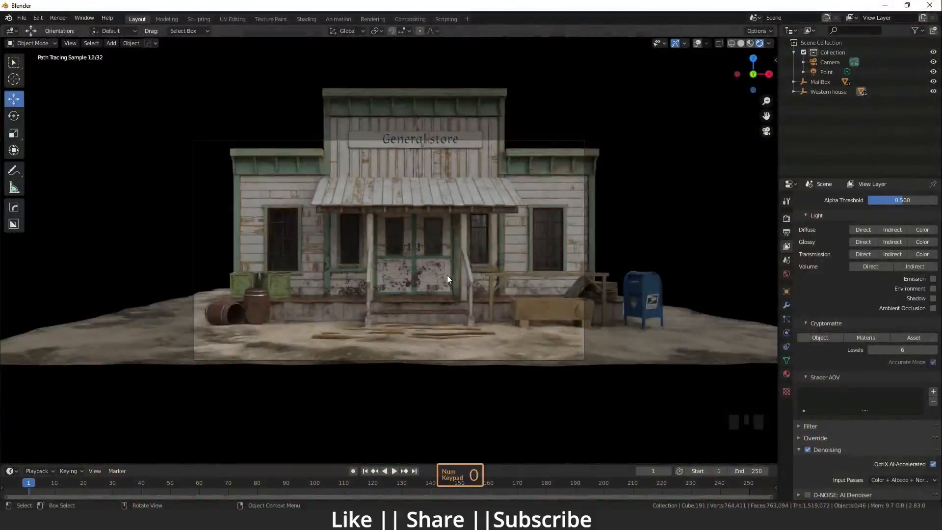
{"action": "scroll", "scroll_direction": "up", "scroll_amount": 3}
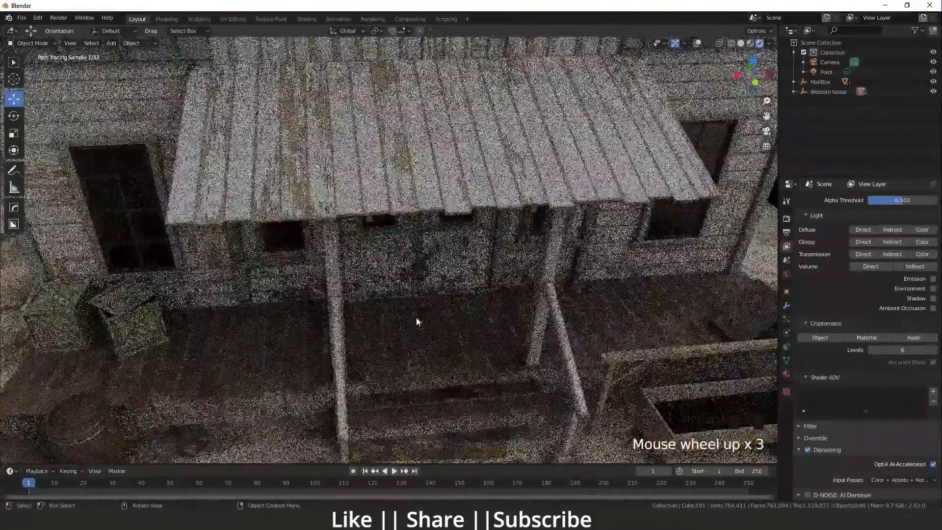
{"action": "left_click", "coordinate": [37, 17]}
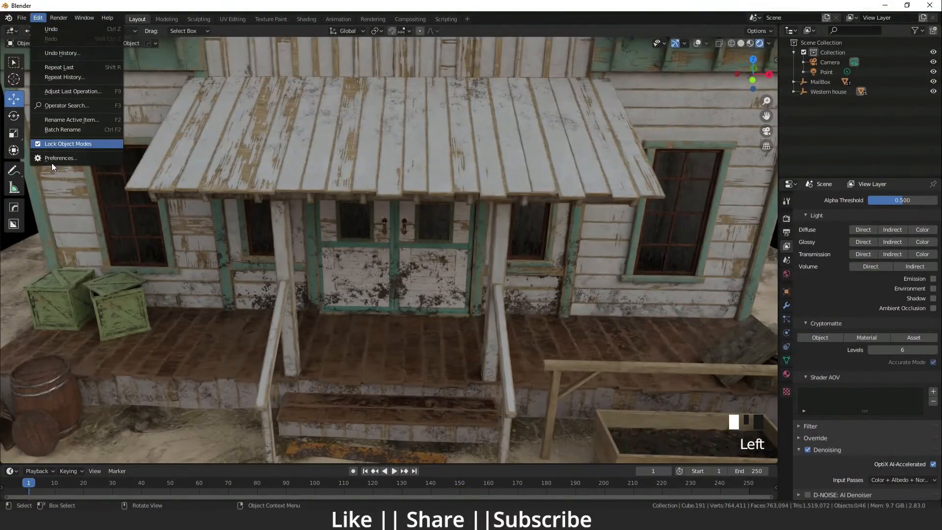
- In Preferences > System, compare CUDA then keep OptiX on the RTX 2060 SUPER as render device
{"action": "left_click", "coordinate": [59, 157]}
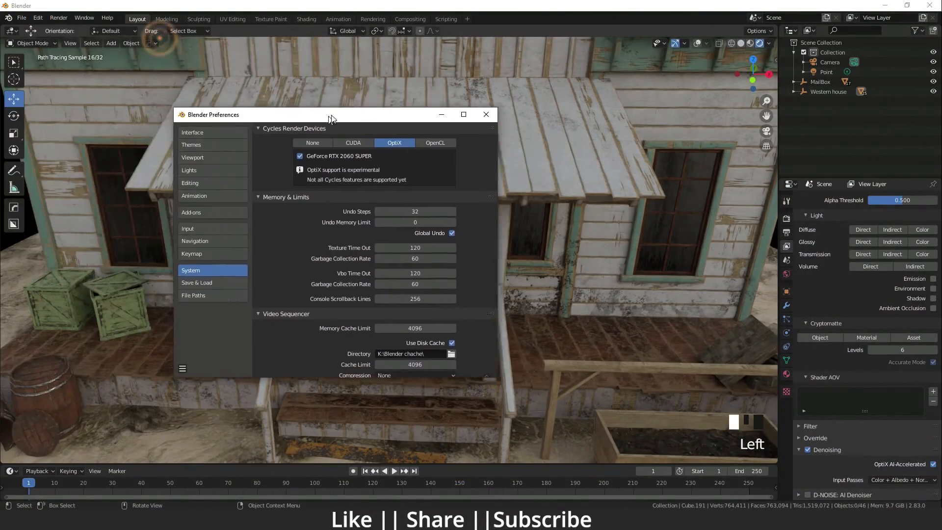
{"action": "left_click_drag", "start_coordinate": [332, 115], "coordinate": [336, 93]}
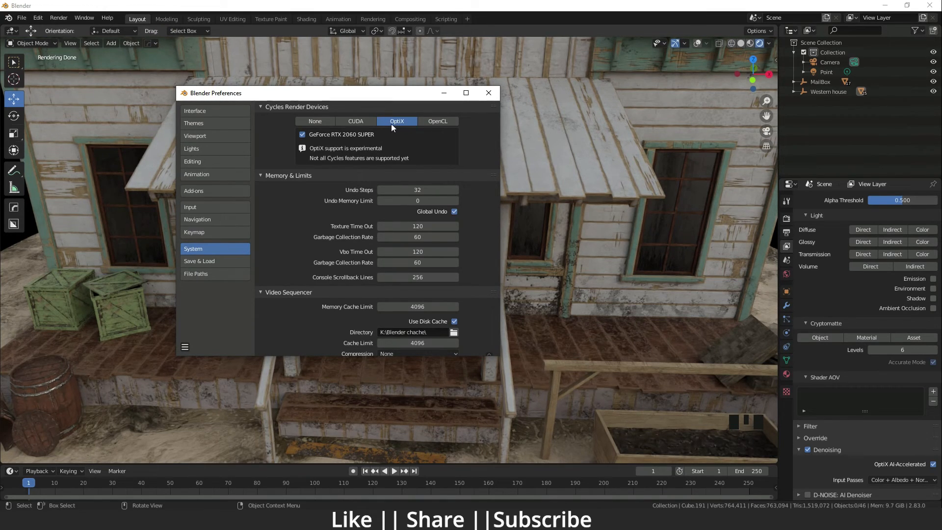
{"action": "mouse_move", "coordinate": [397, 126]}
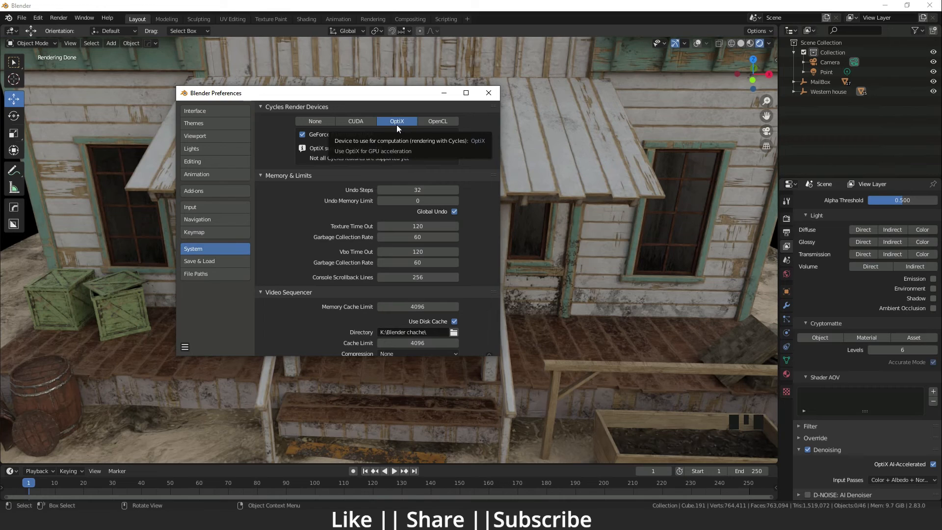
{"action": "mouse_move", "coordinate": [354, 125]}
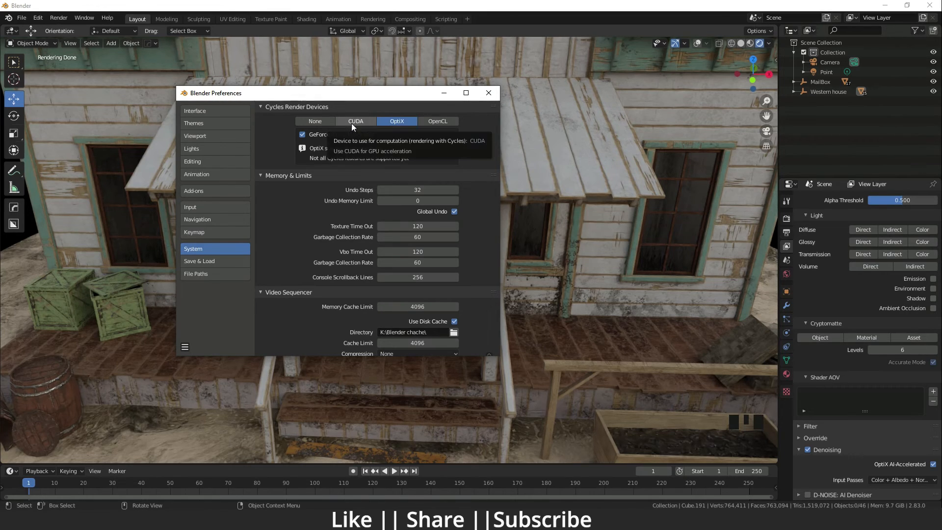
{"action": "left_click", "coordinate": [355, 121]}
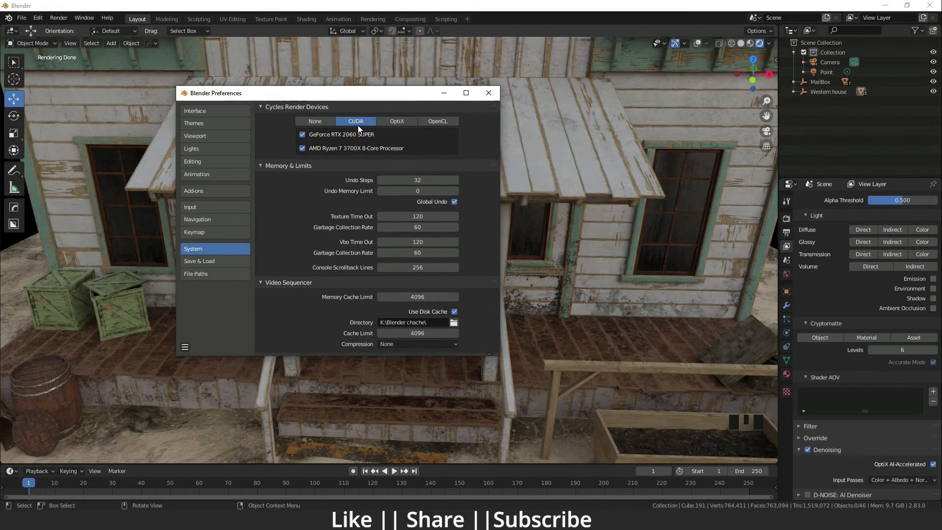
{"action": "left_click", "coordinate": [396, 121]}
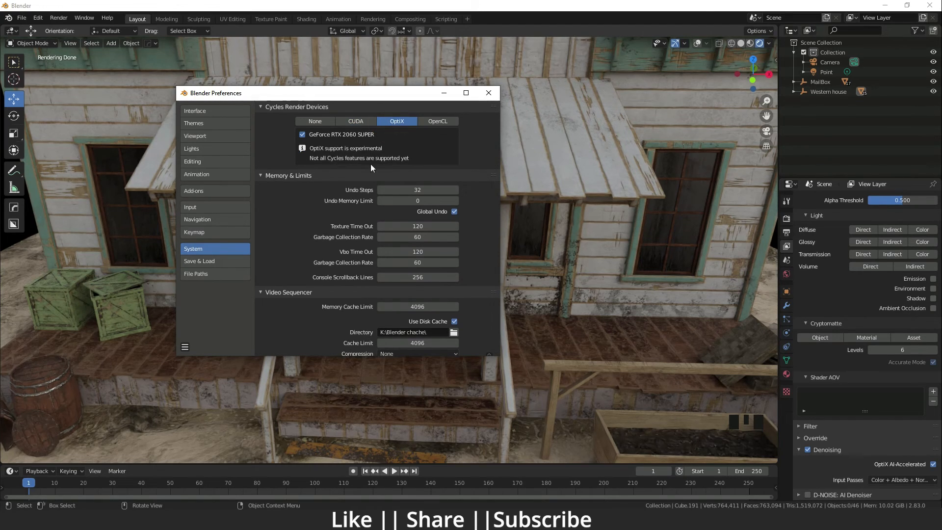
{"action": "mouse_move", "coordinate": [595, 260]}
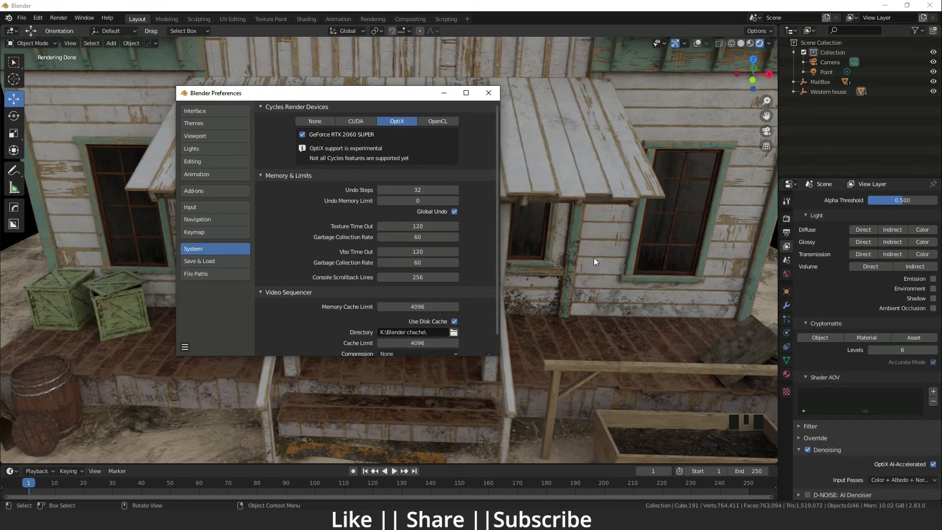
{"action": "mouse_move", "coordinate": [568, 227]}
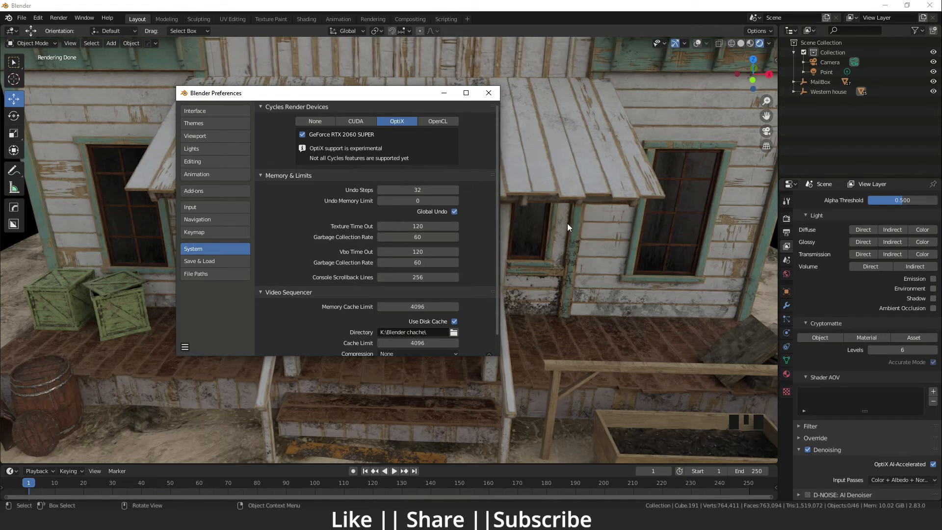
{"action": "mouse_move", "coordinate": [676, 275]}
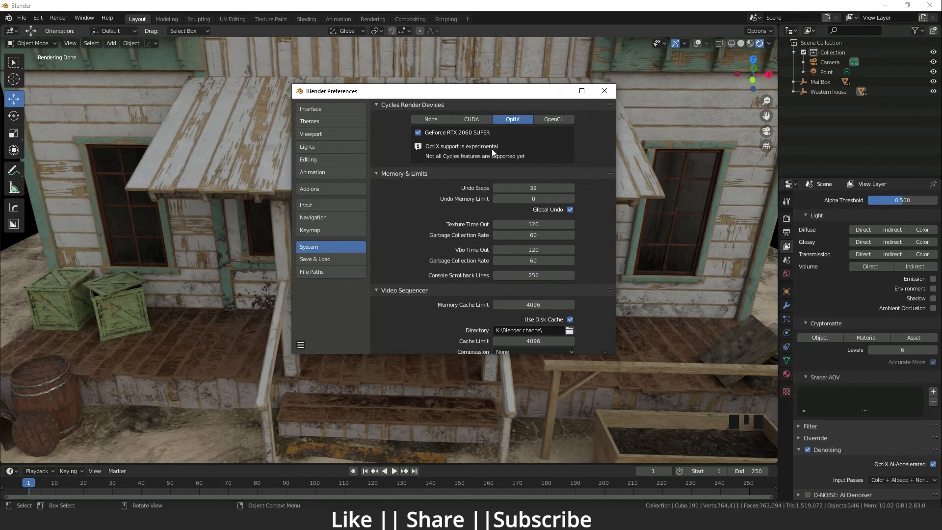
{"action": "mouse_move", "coordinate": [442, 106]}
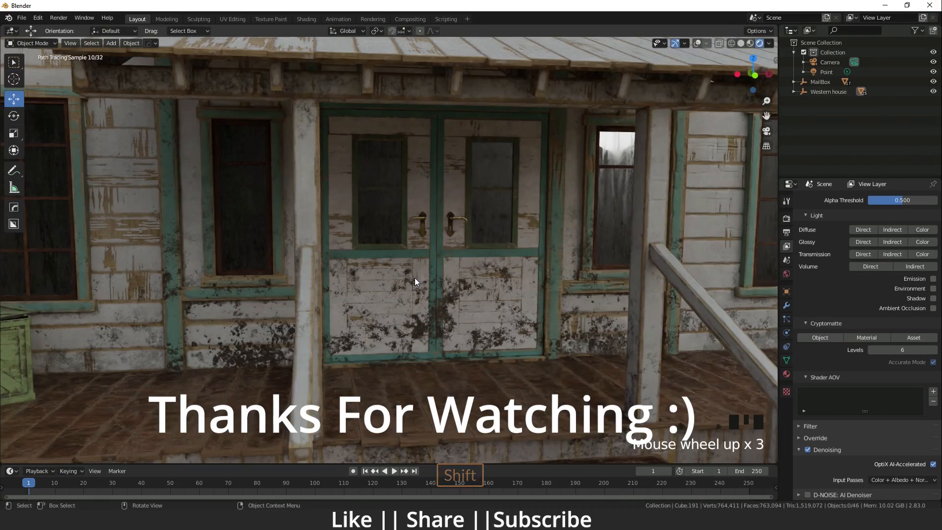
- Zoom and pan around the store porch in the live Cycles viewport
{"action": "scroll", "scroll_direction": "down", "scroll_amount": 3}
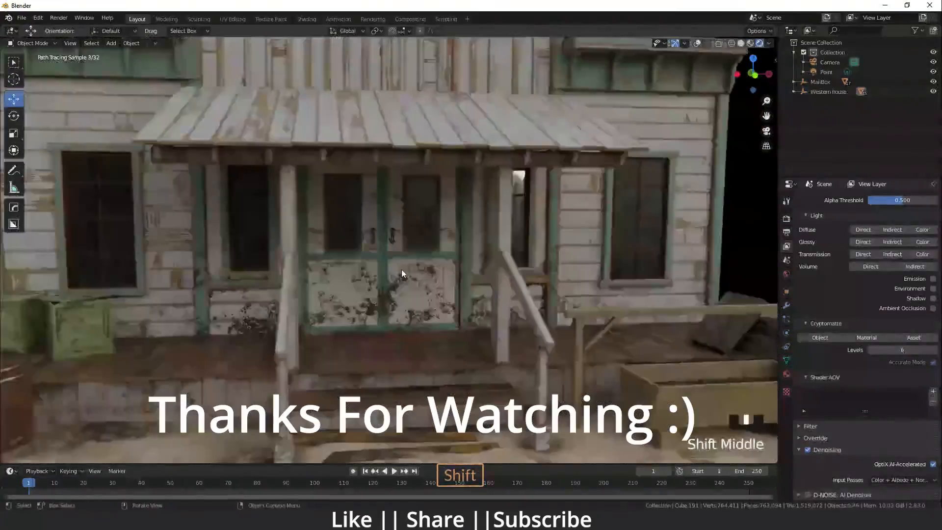
{"action": "middle_click", "coordinate": [402, 274]}
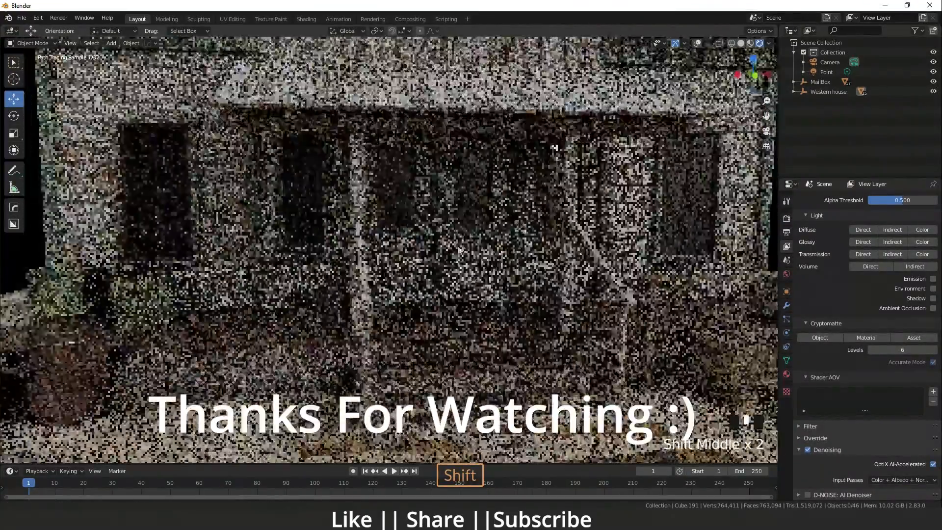
{"action": "scroll", "scroll_direction": "up", "scroll_amount": 3}
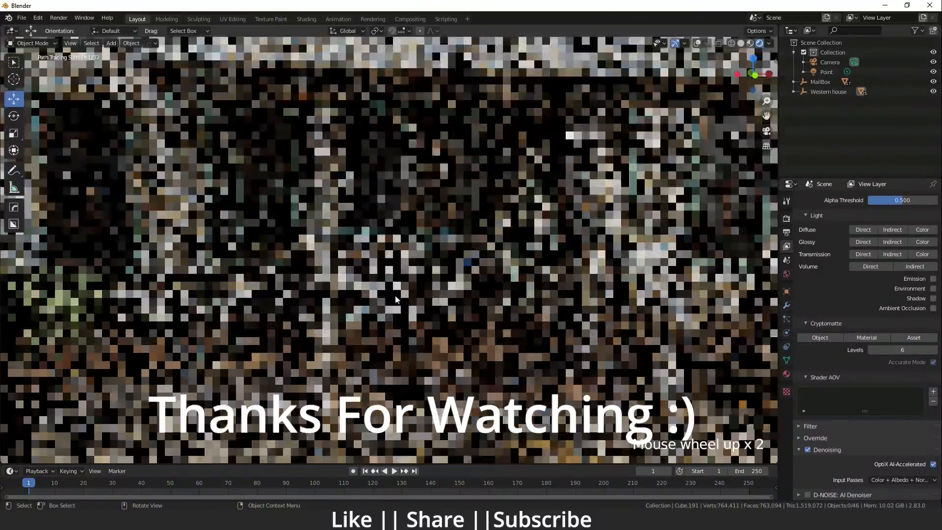